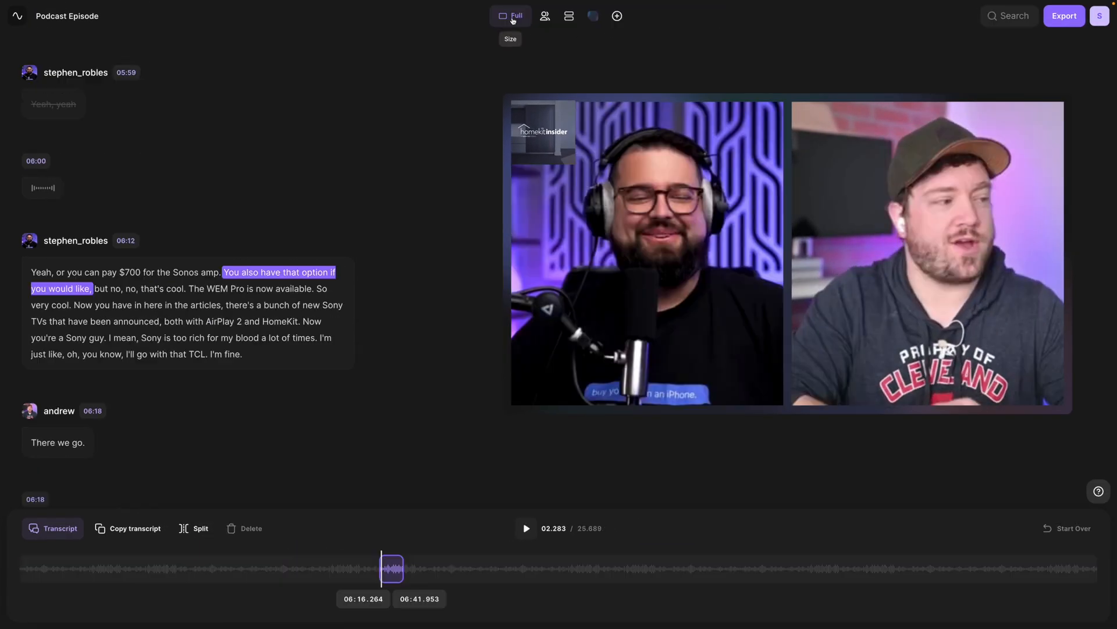
Return from the clip editor to the MOTS 207 recording overview page
click(510, 15)
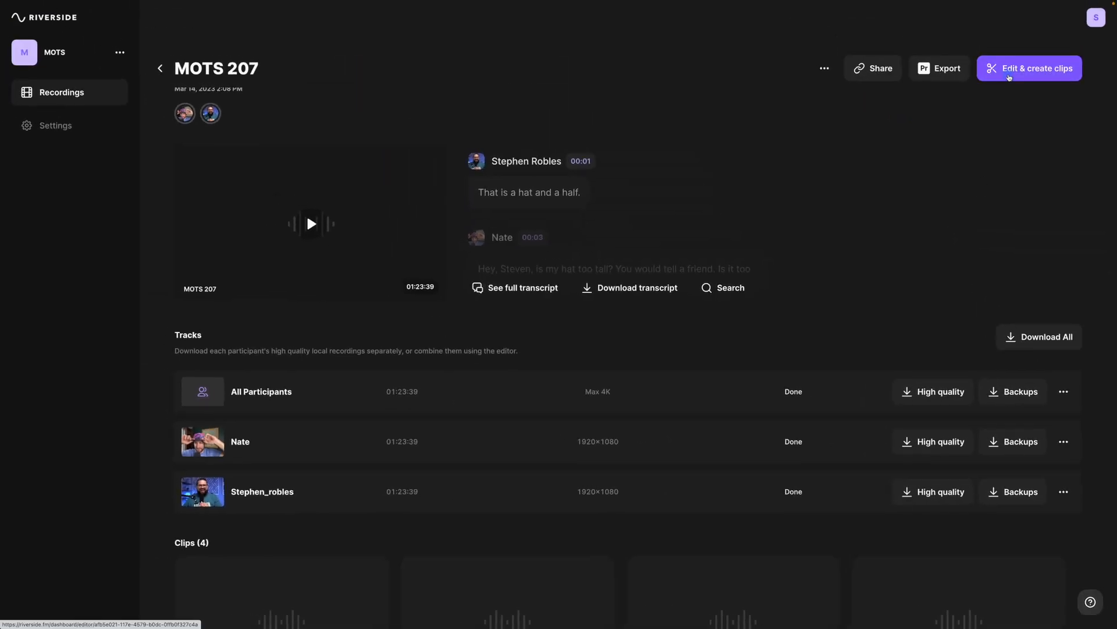
Start a new clip from the MOTS 207 recording via Edit & create clips
click(1029, 67)
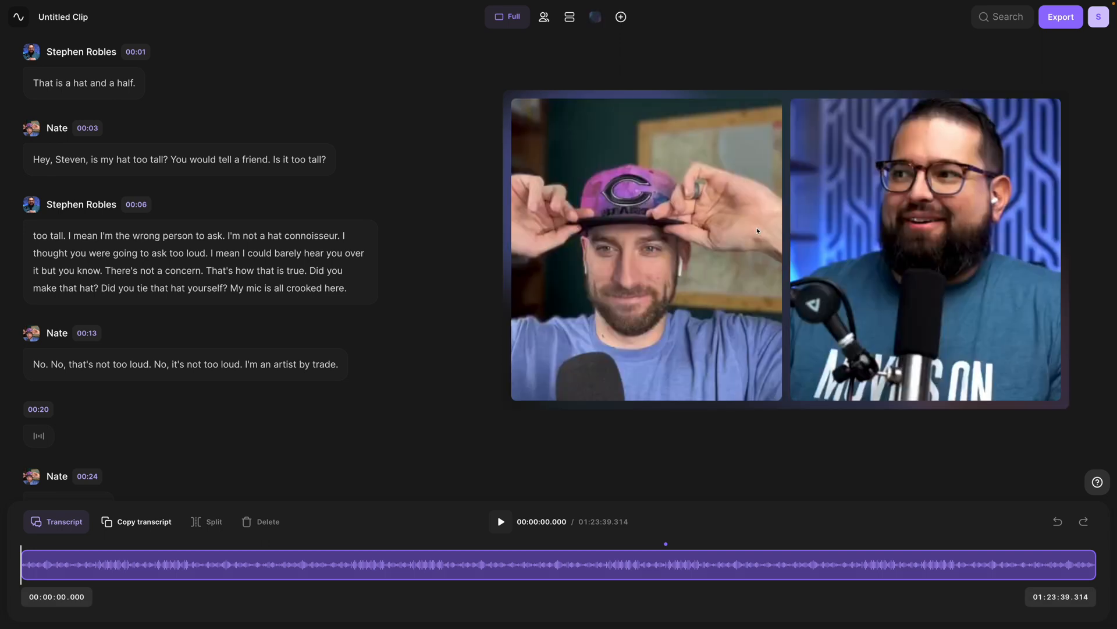
mouse_move(287, 222)
text(welcome to movies on the side)
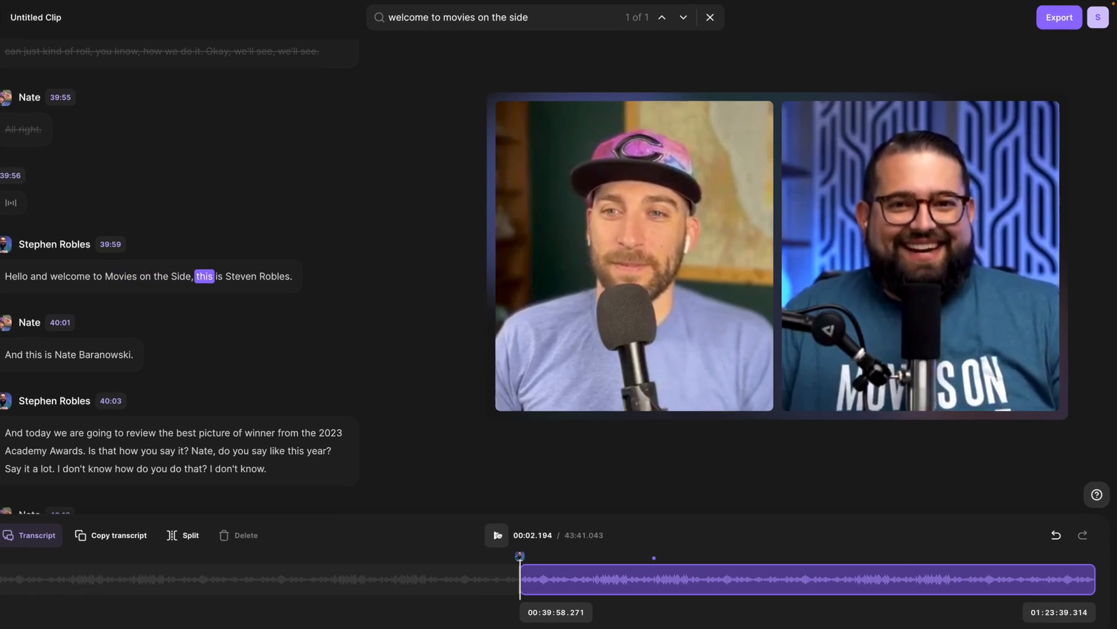
Export the full episode clip at 2160p 4K video quality
click(1058, 17)
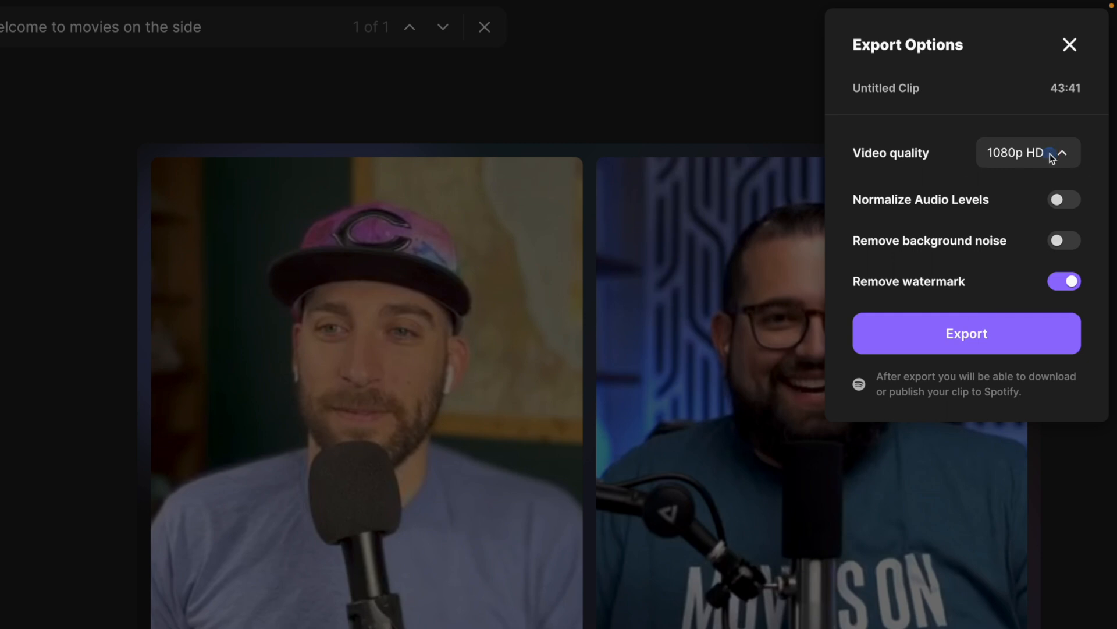
click(1028, 152)
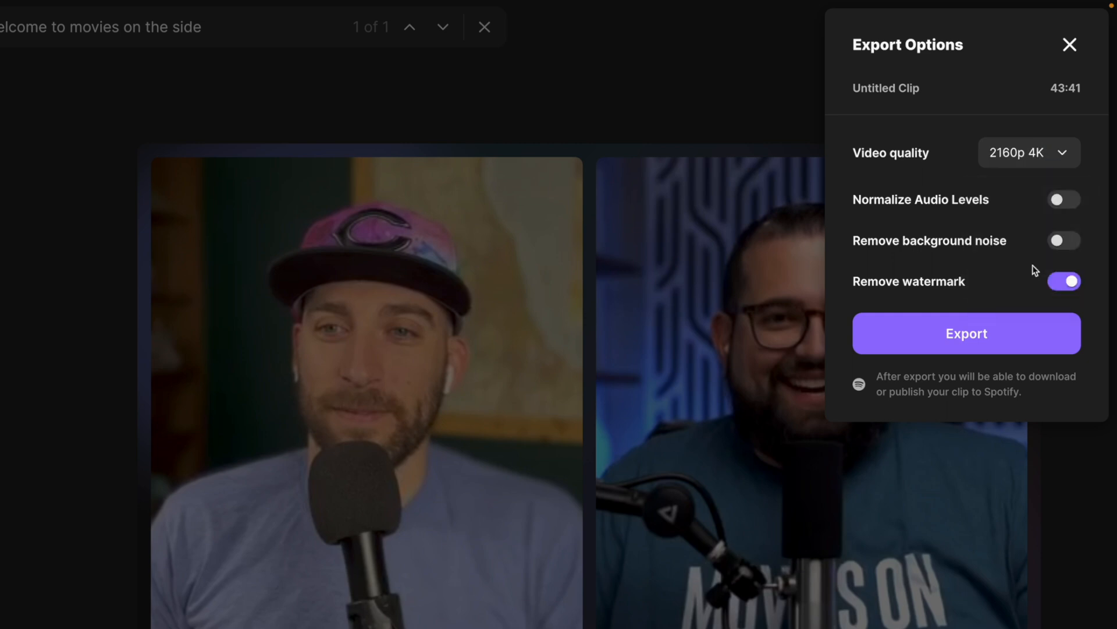
click(1063, 199)
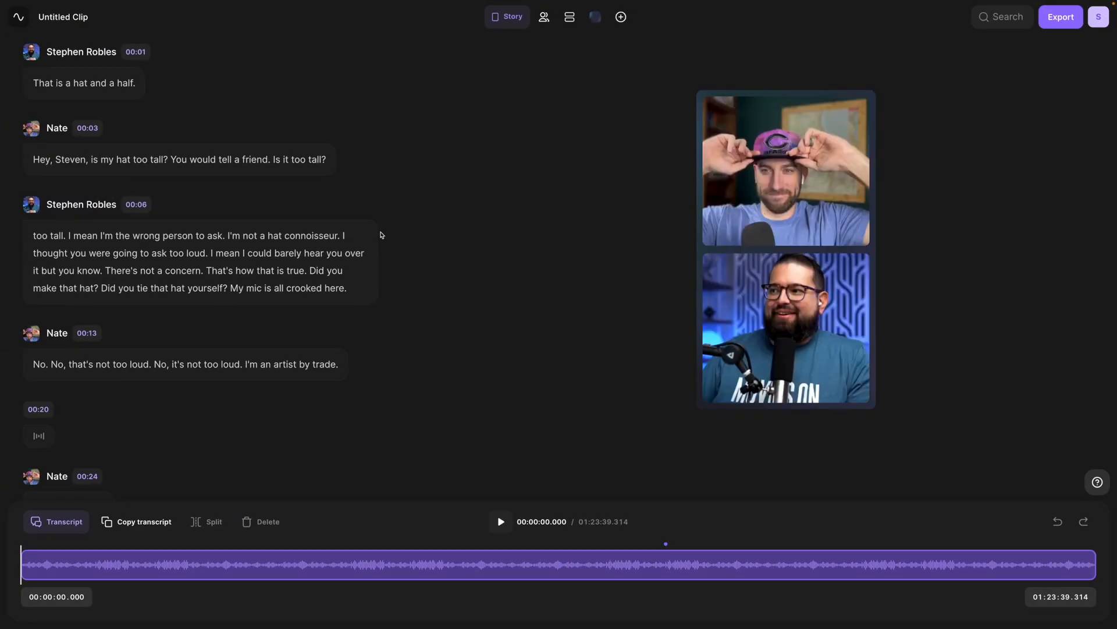
mouse_move(406, 264)
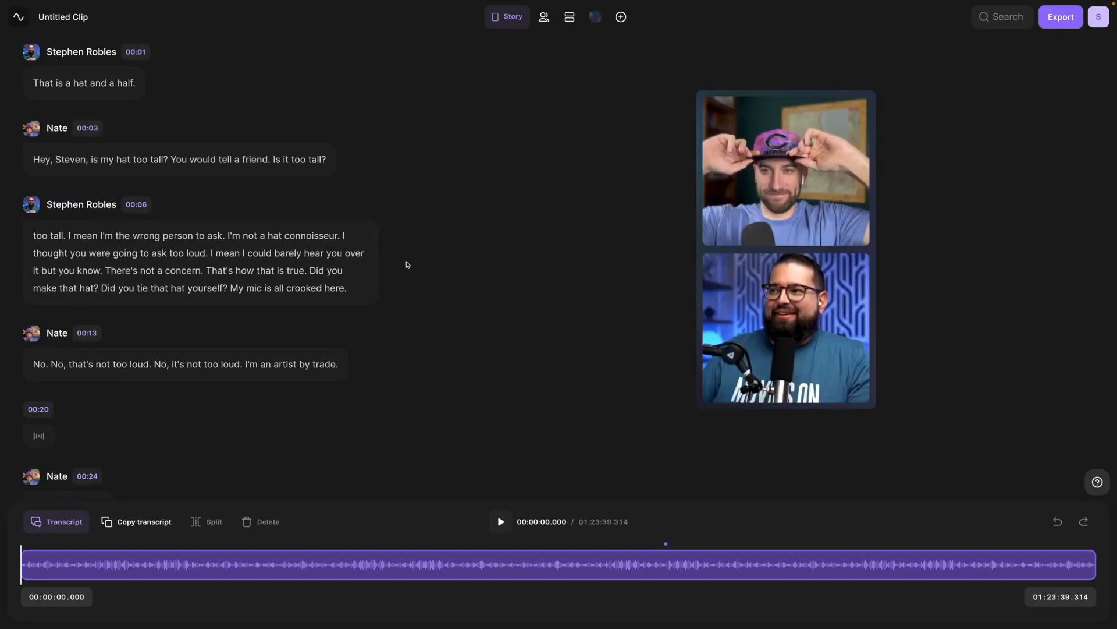
mouse_move(1002, 16)
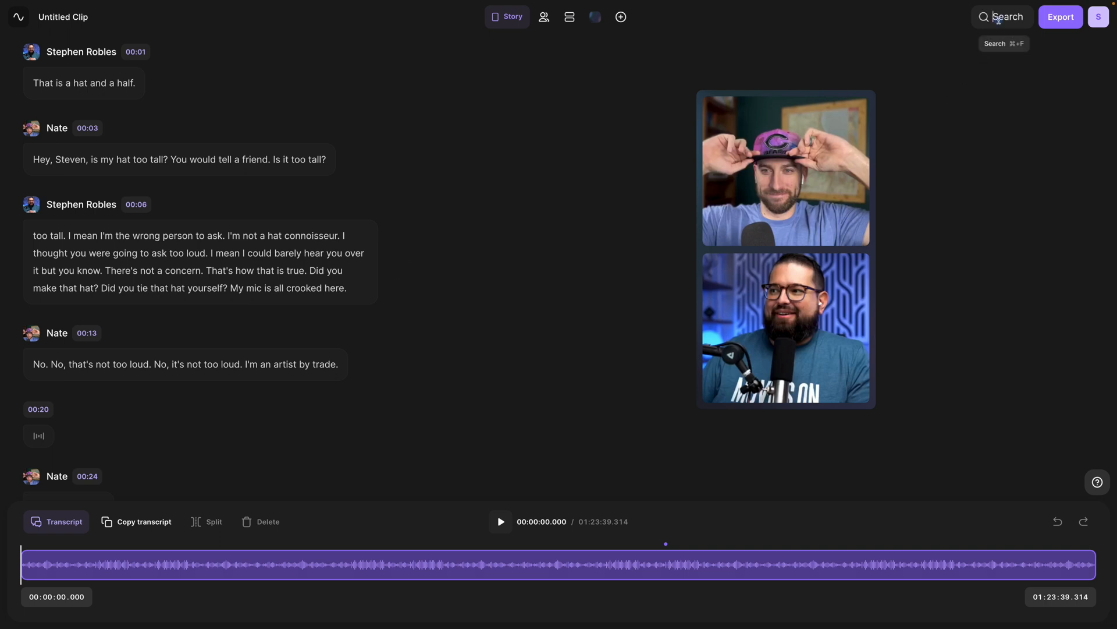
Find the 'brendan fraser' mentions in the transcript and delete the unwanted stretch around them
click(1001, 16)
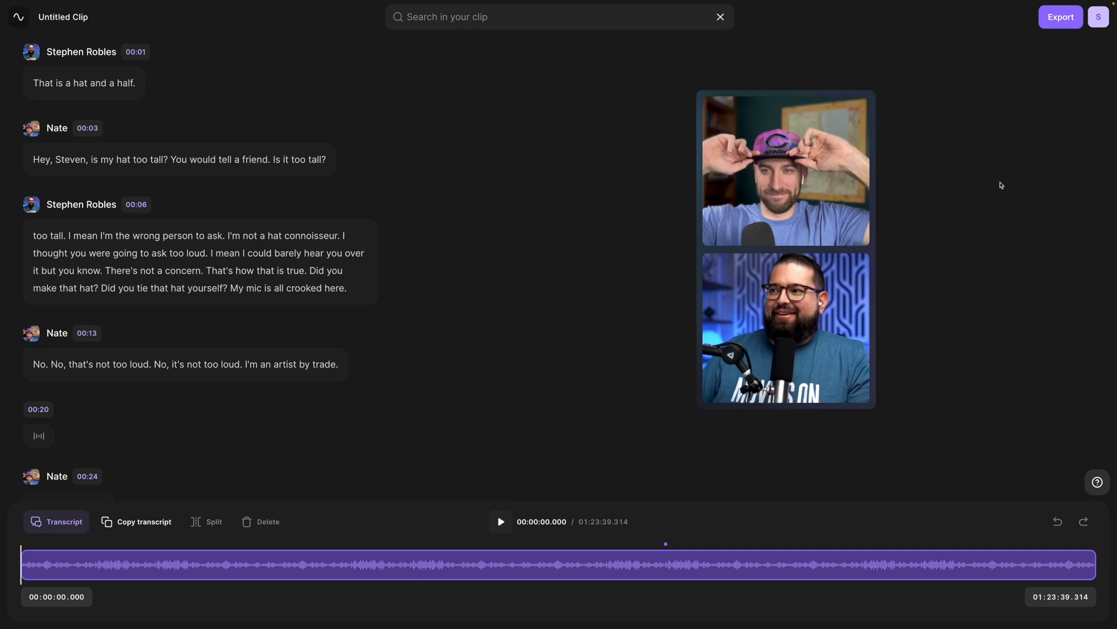
text(brendan fraser)
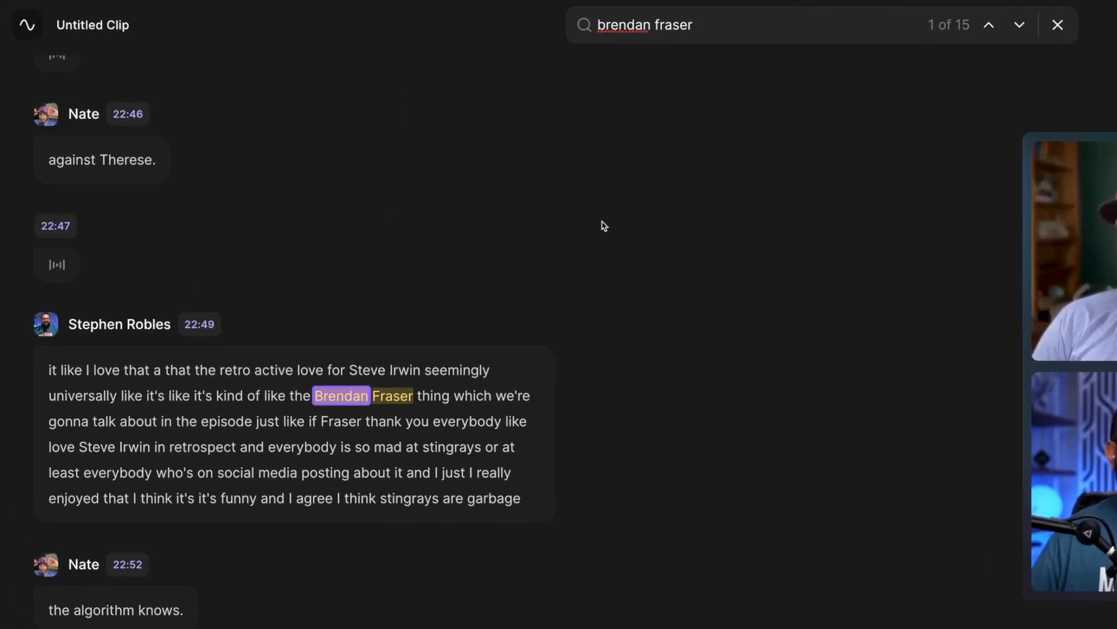
mouse_move(370, 412)
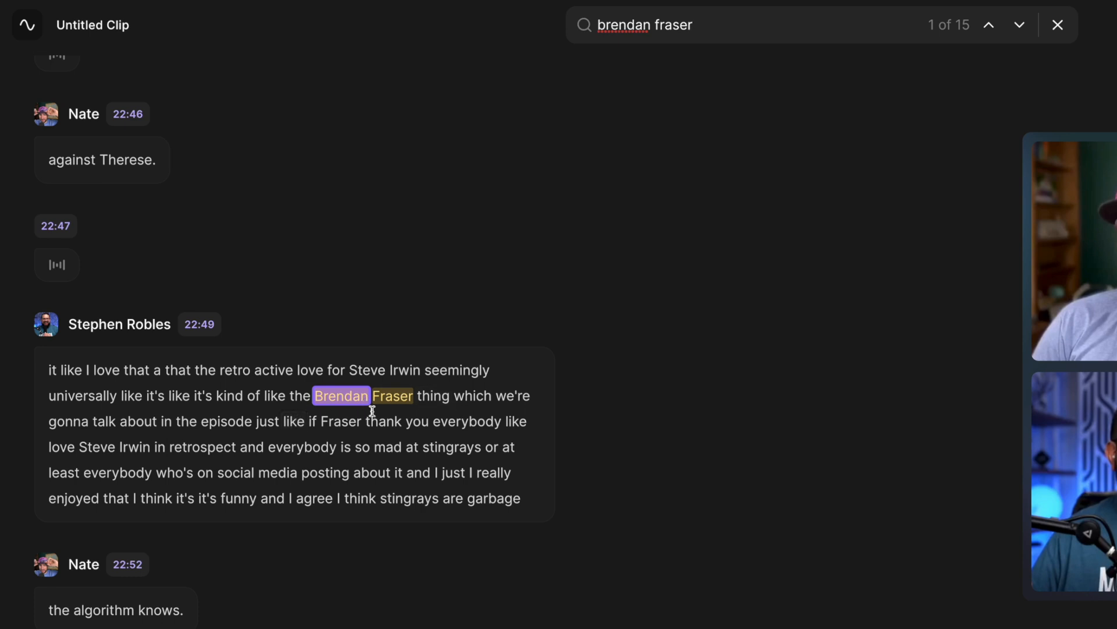
click(1019, 24)
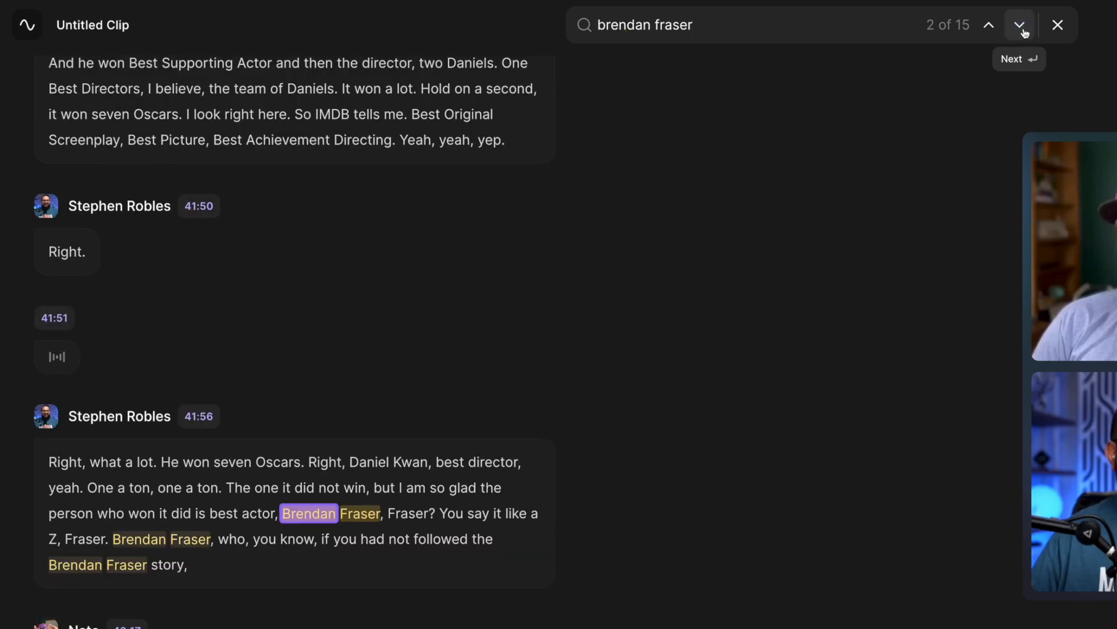
click(1021, 24)
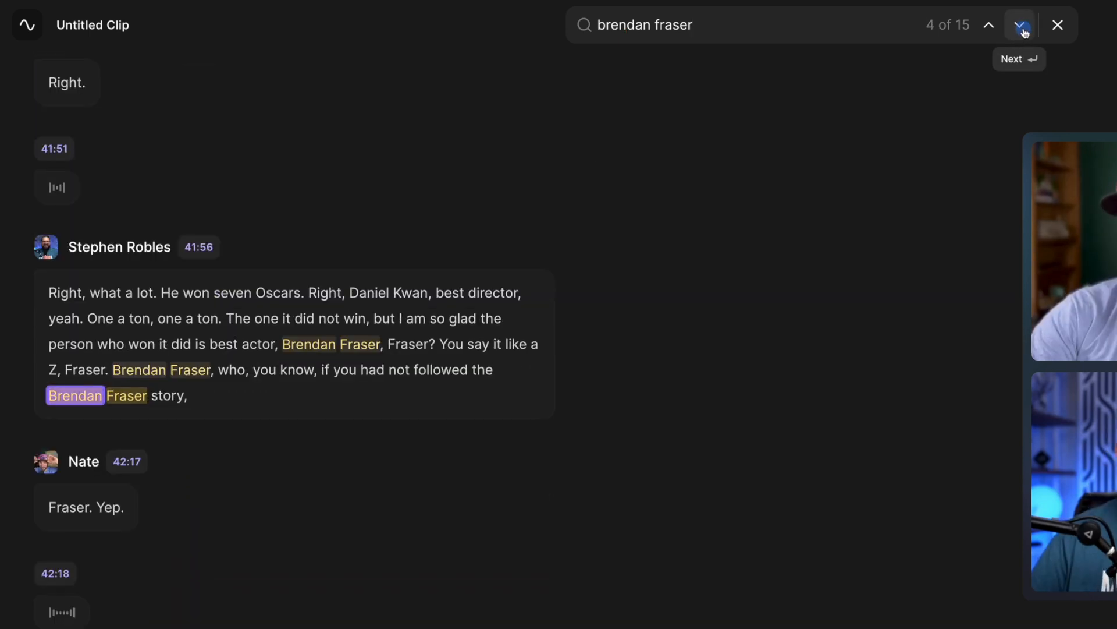
click(1021, 24)
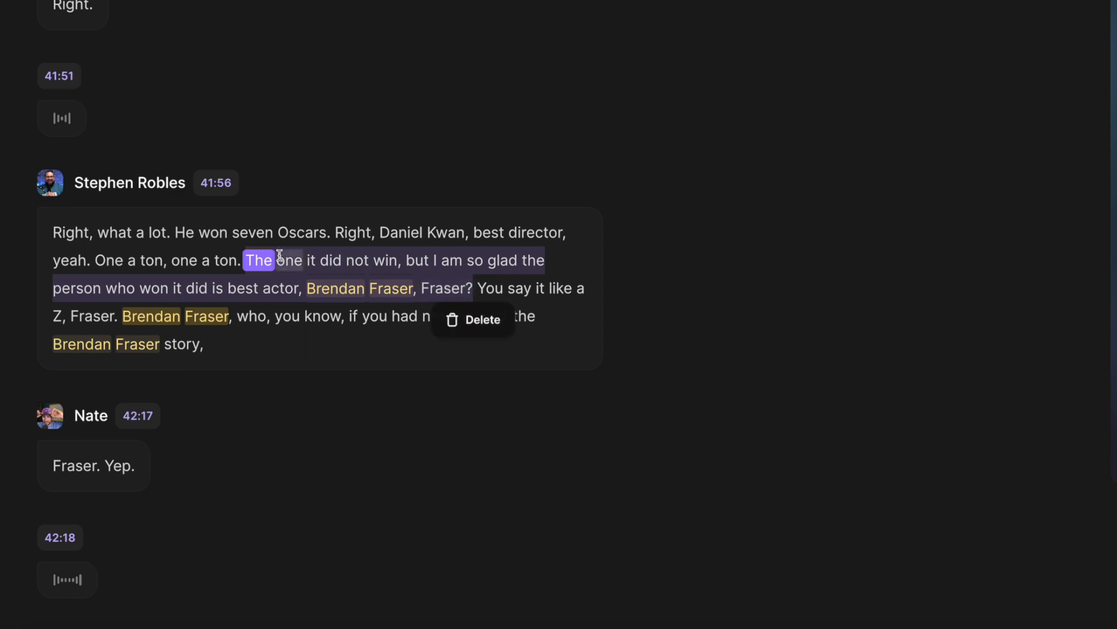
click(474, 319)
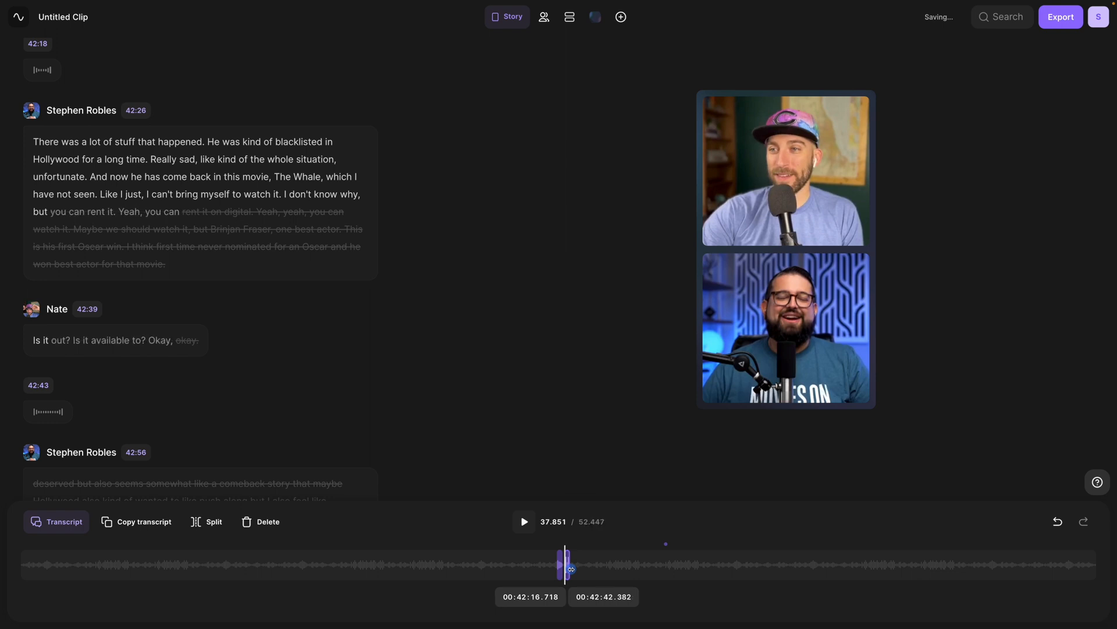
Try the single, inset and corner-strip layouts, then settle on stacked two-speaker panels with original aspect ratio
click(544, 17)
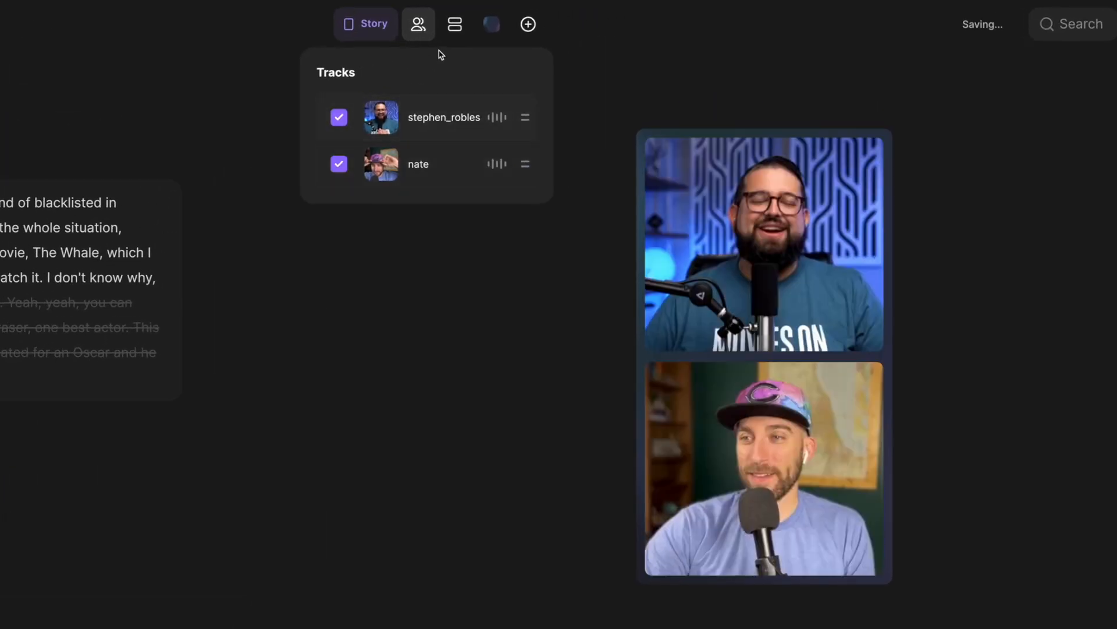
click(455, 23)
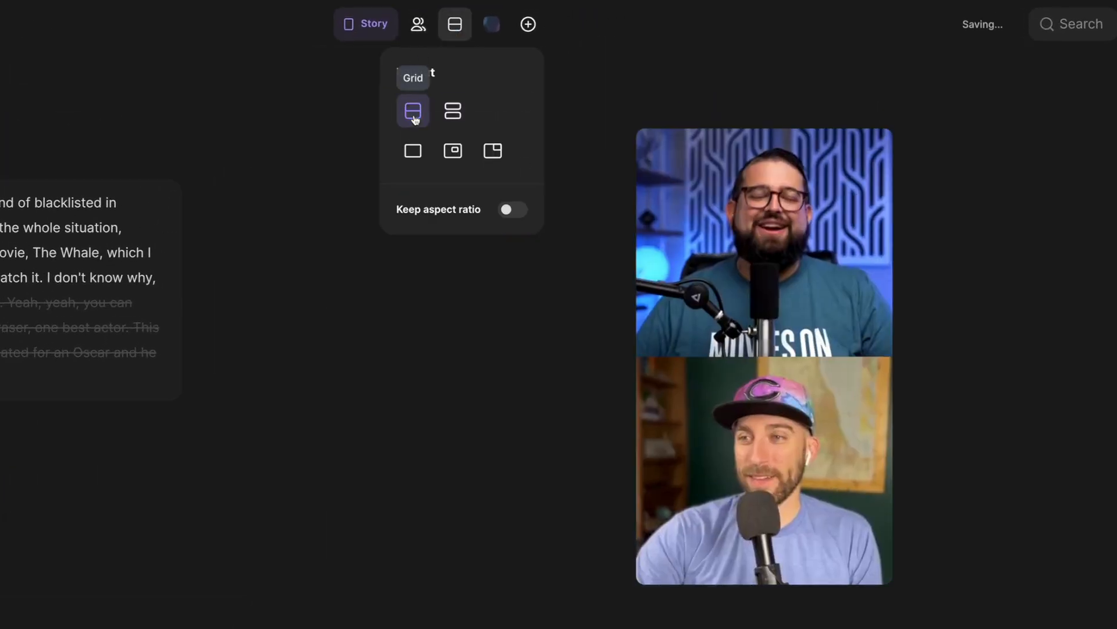
click(453, 111)
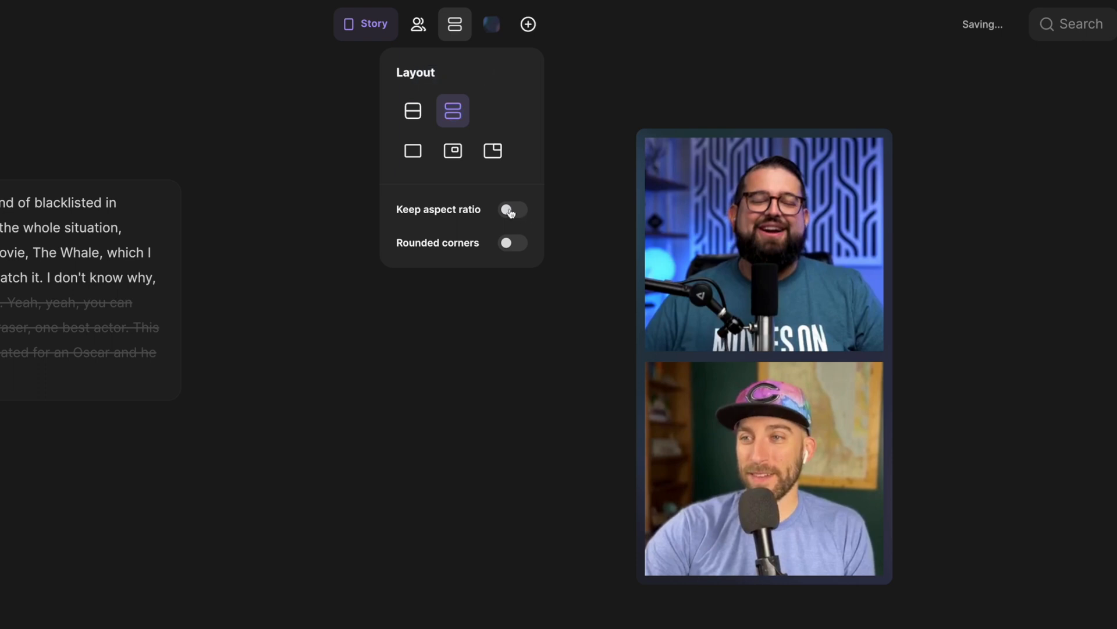
click(512, 210)
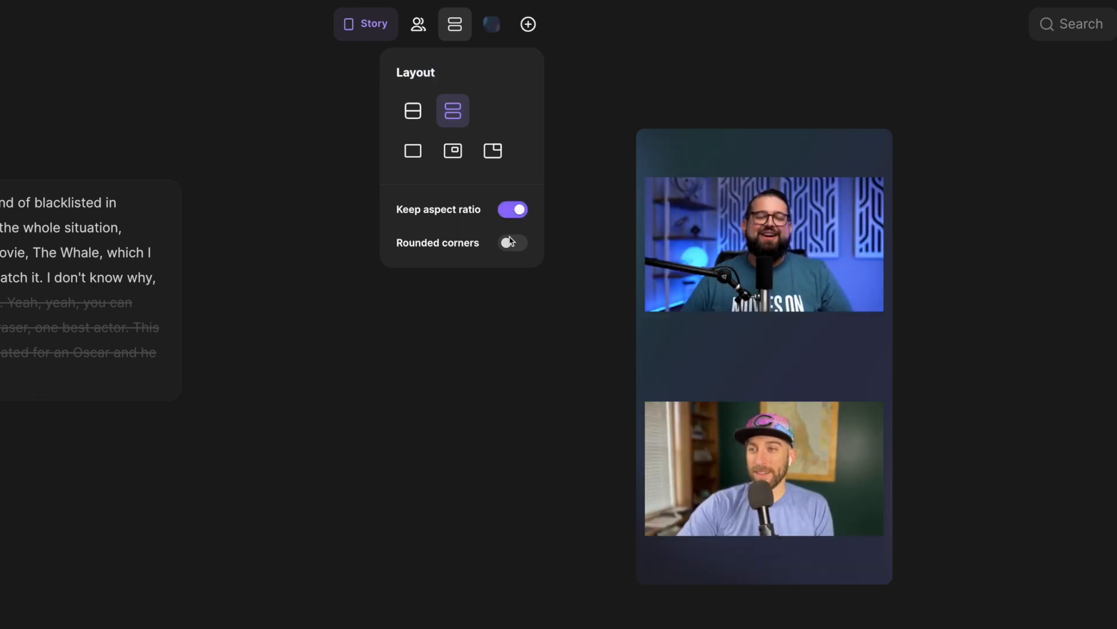
click(412, 150)
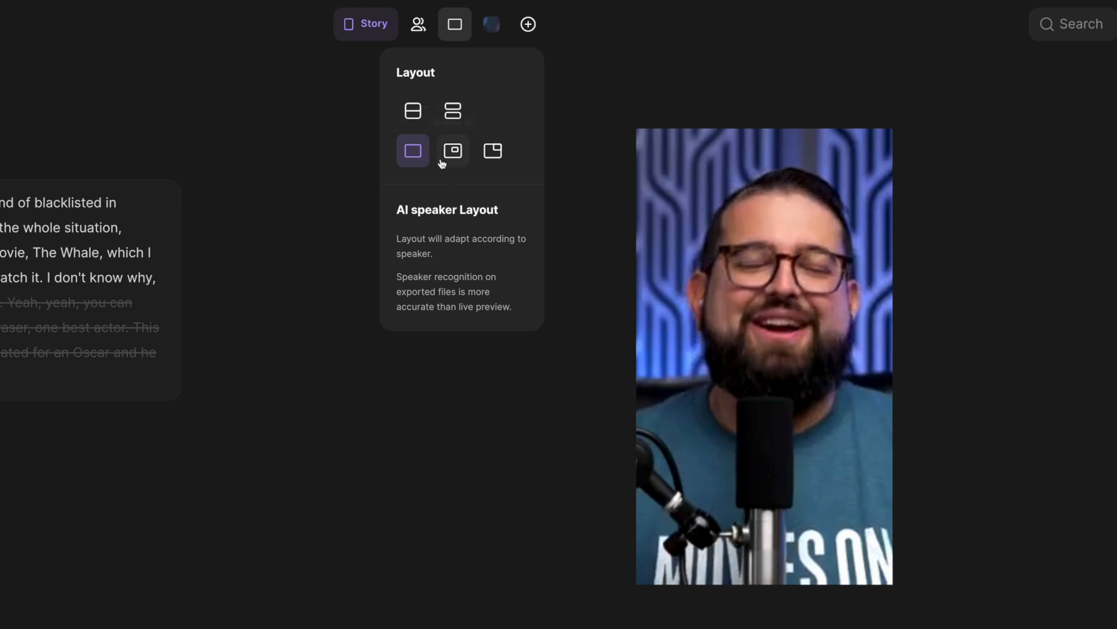
click(453, 150)
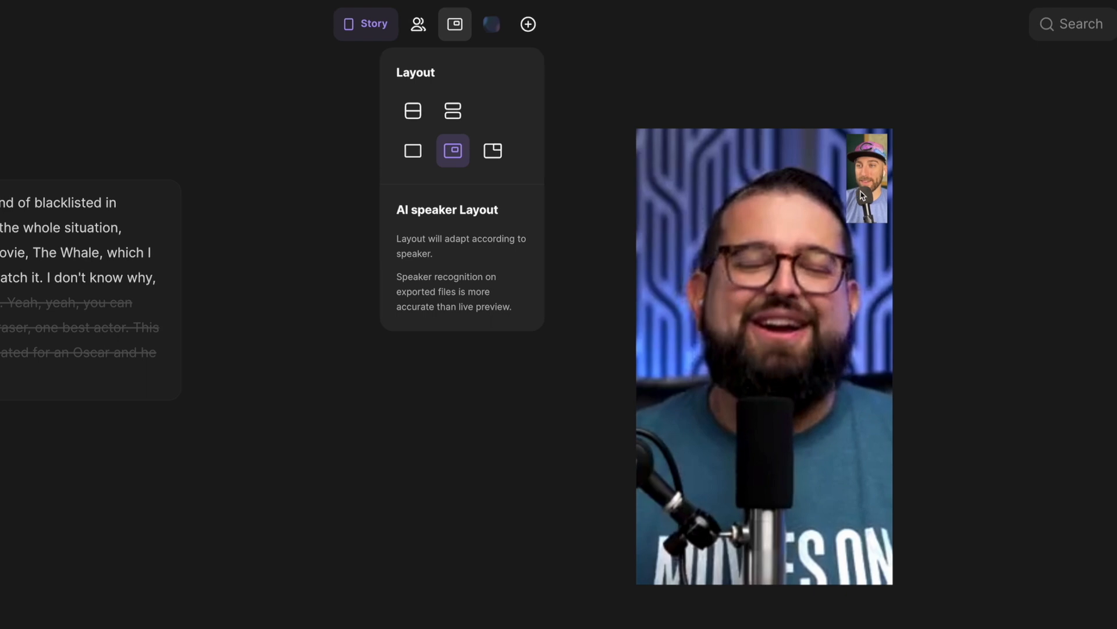
click(492, 150)
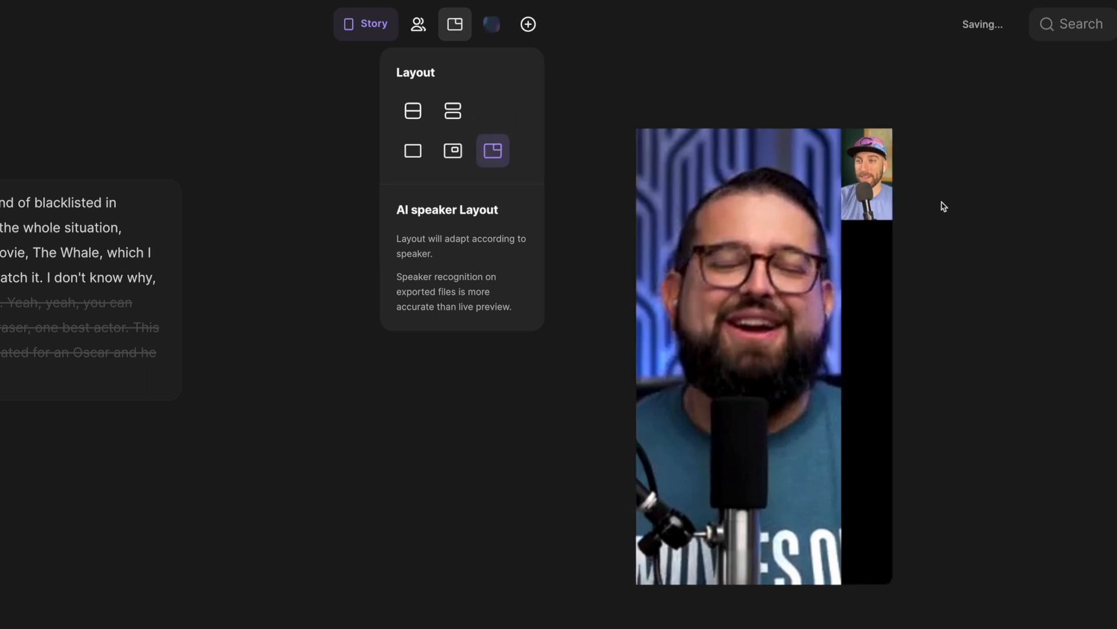
click(452, 111)
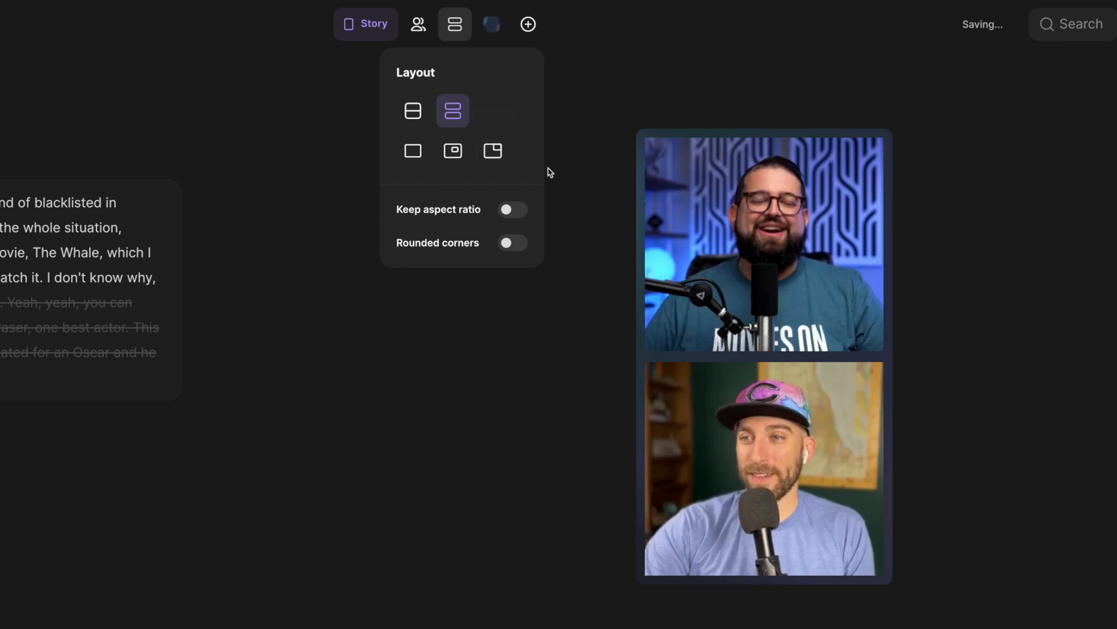
Give the vertical clip the purple gradient background
click(491, 25)
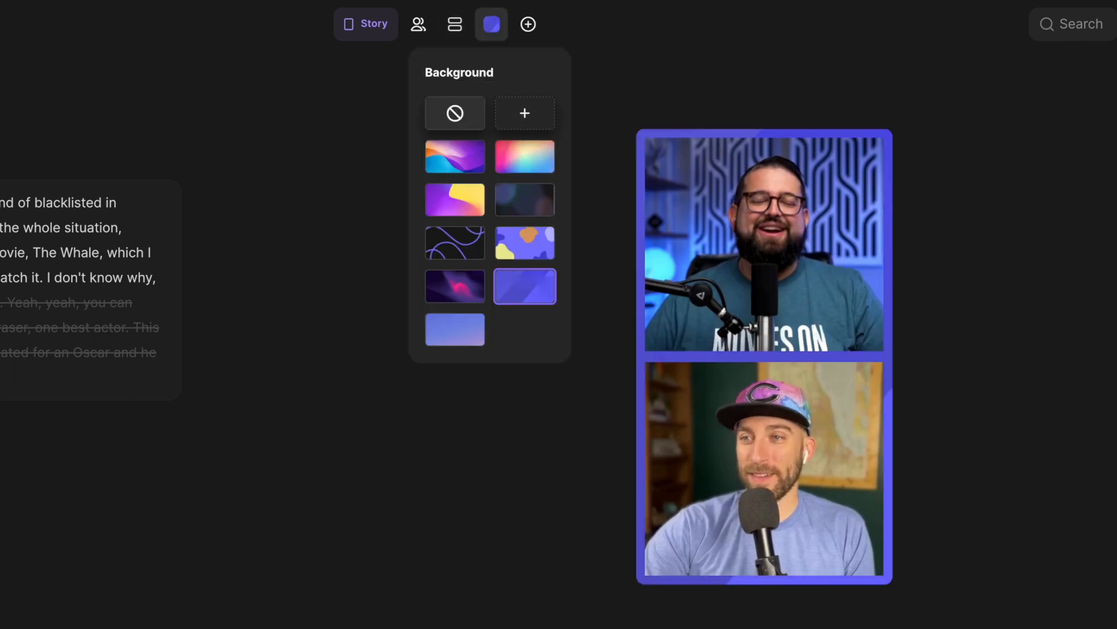
click(527, 23)
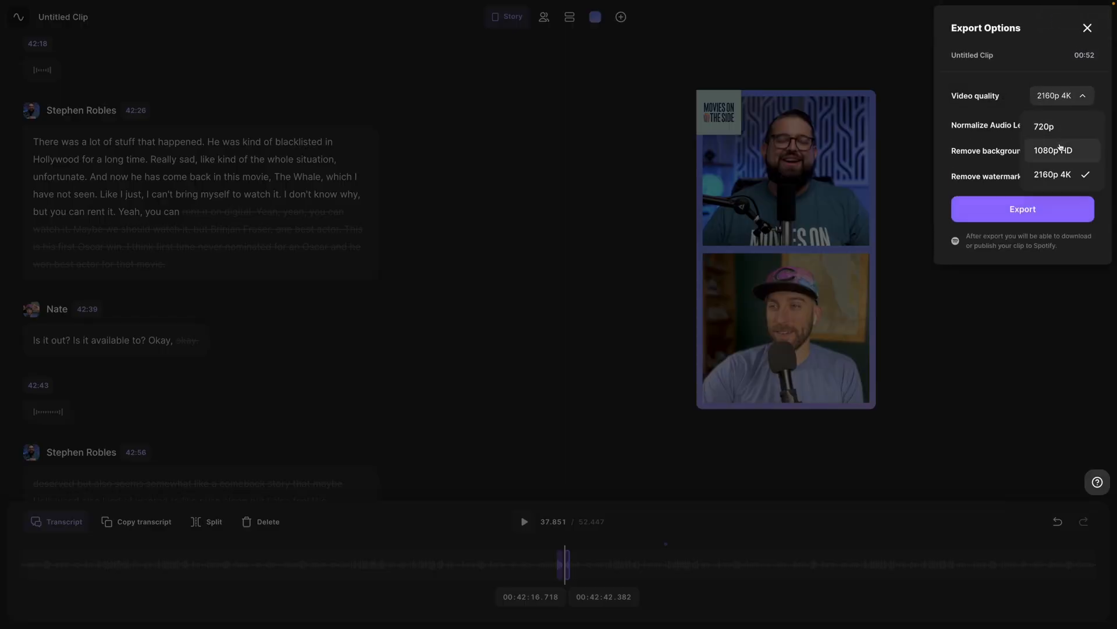
Choose the video quality for exporting the 52-second vertical clip
click(1057, 150)
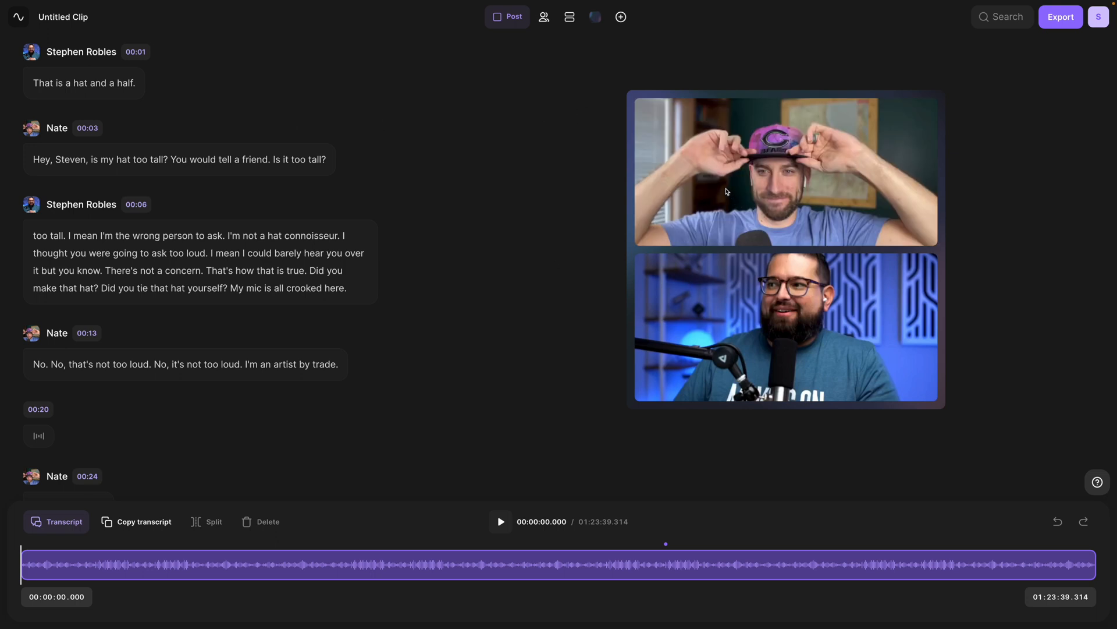
Locate the 'las vegas' mention and show one speaker full-frame with the other inset in the square clip
click(1001, 16)
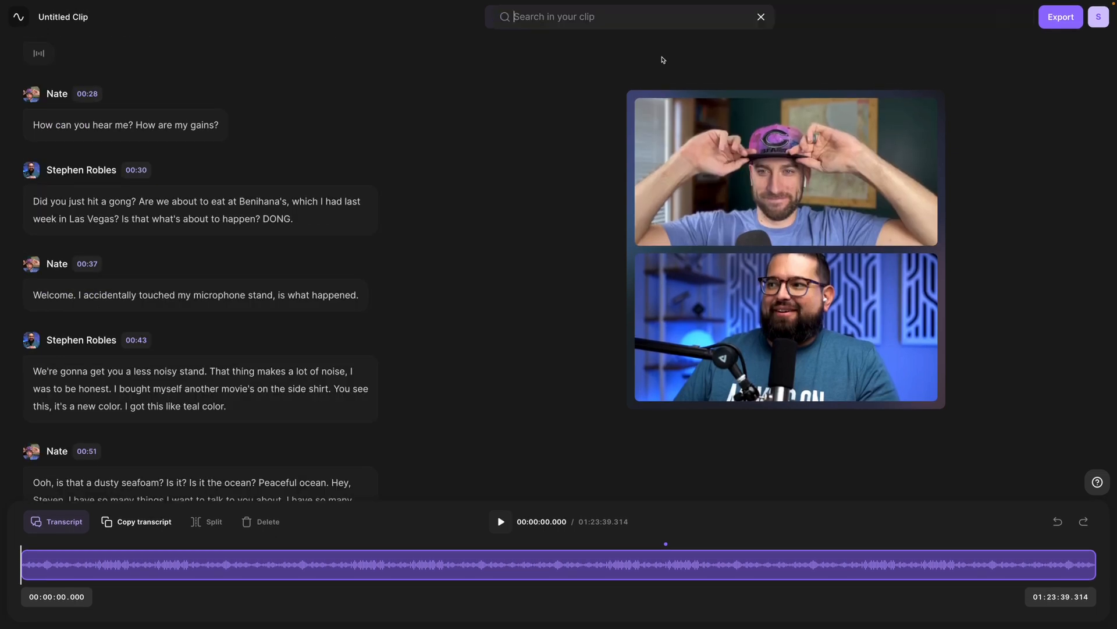
text(las vegas)
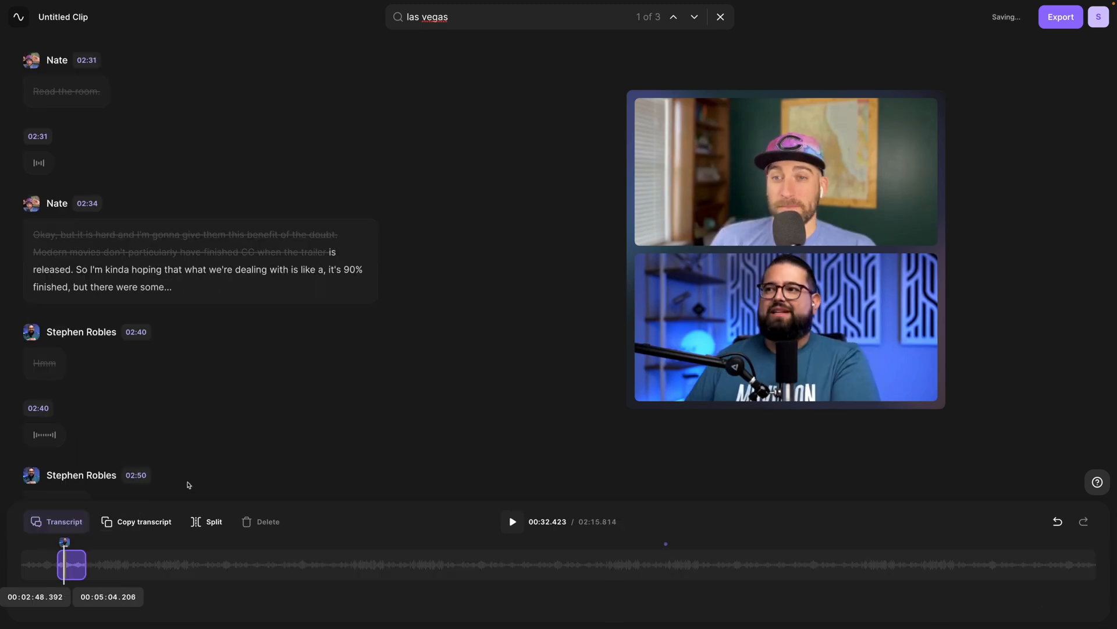
click(569, 16)
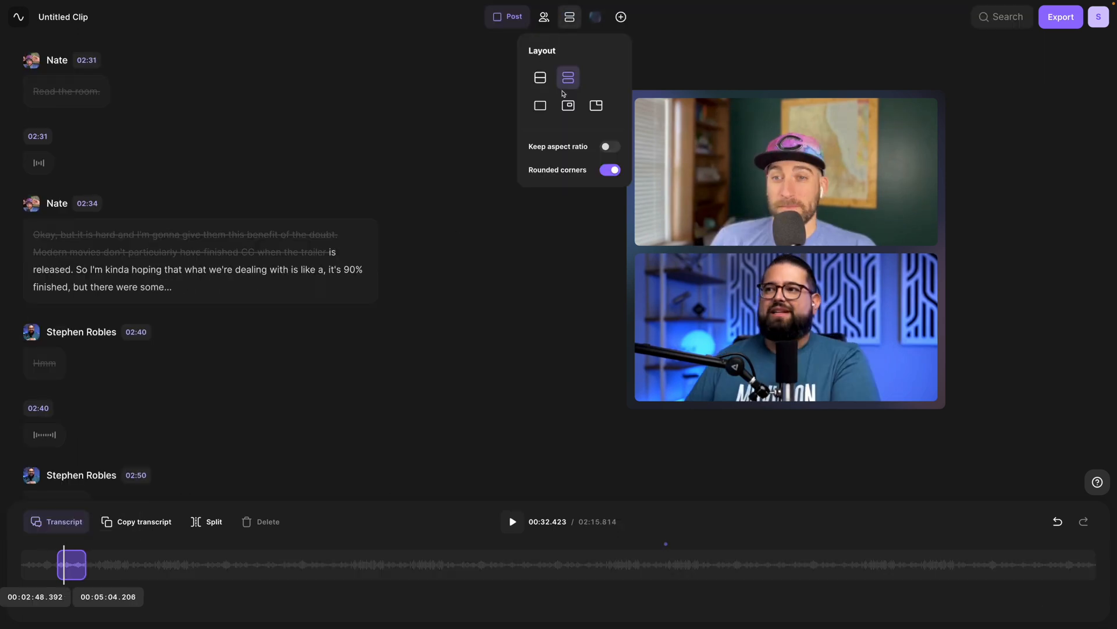
click(569, 105)
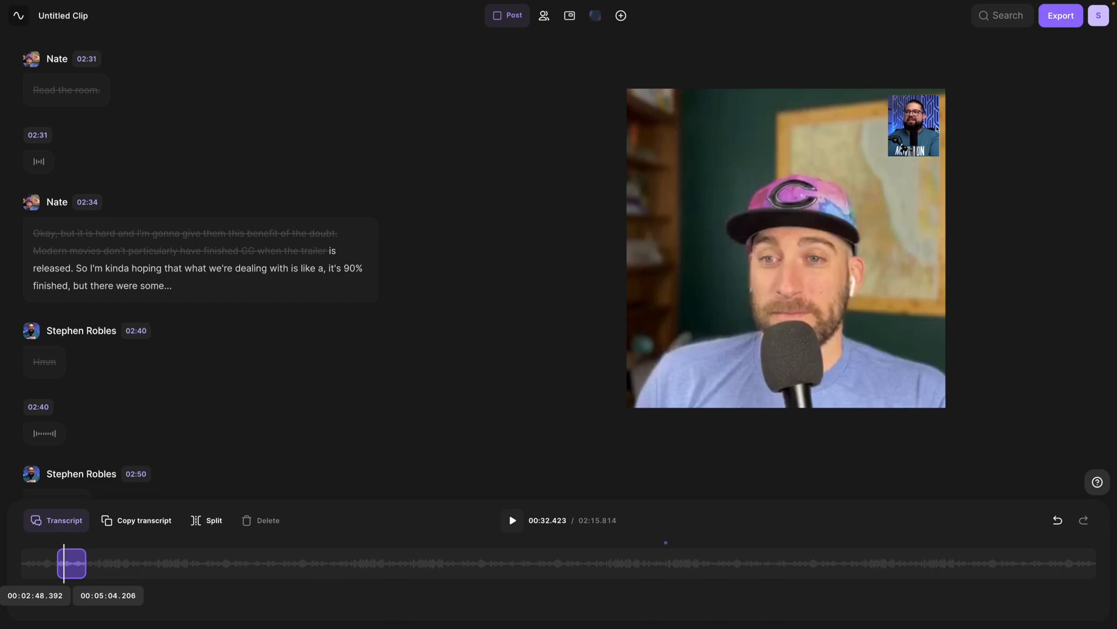
click(1062, 15)
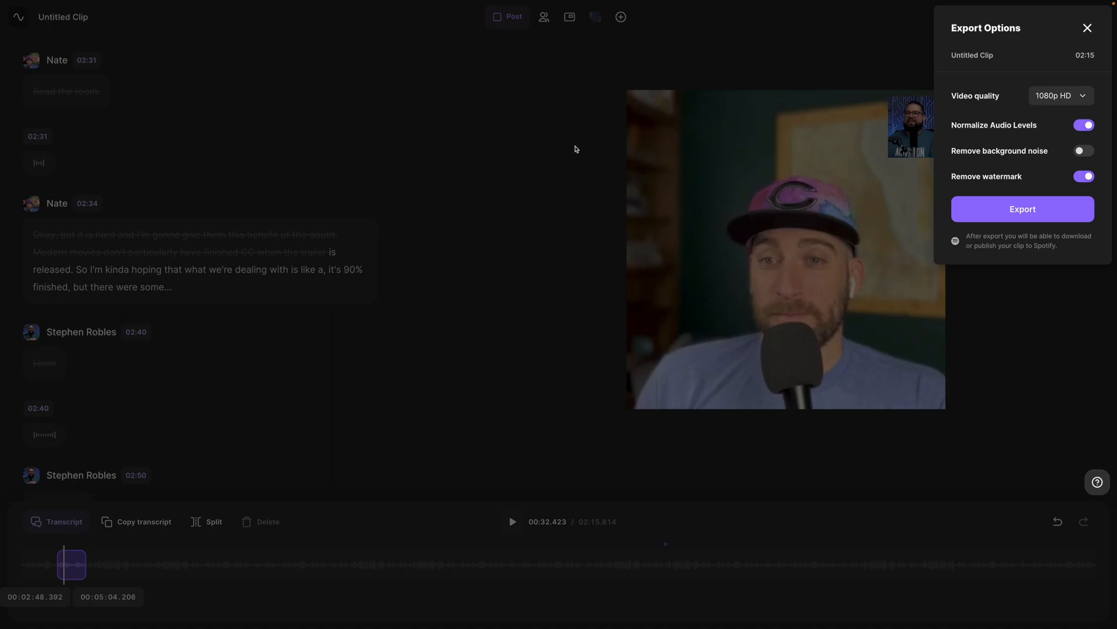
Export the square clip at 1080p HD and open the Full Episode clip's options on the recording page
click(1022, 208)
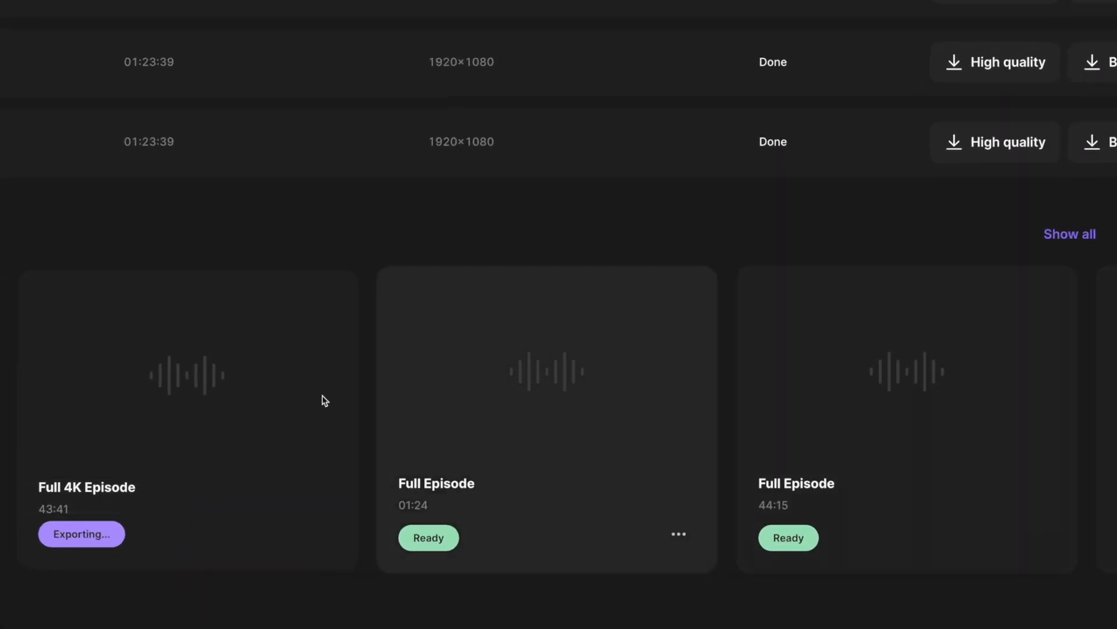
click(678, 534)
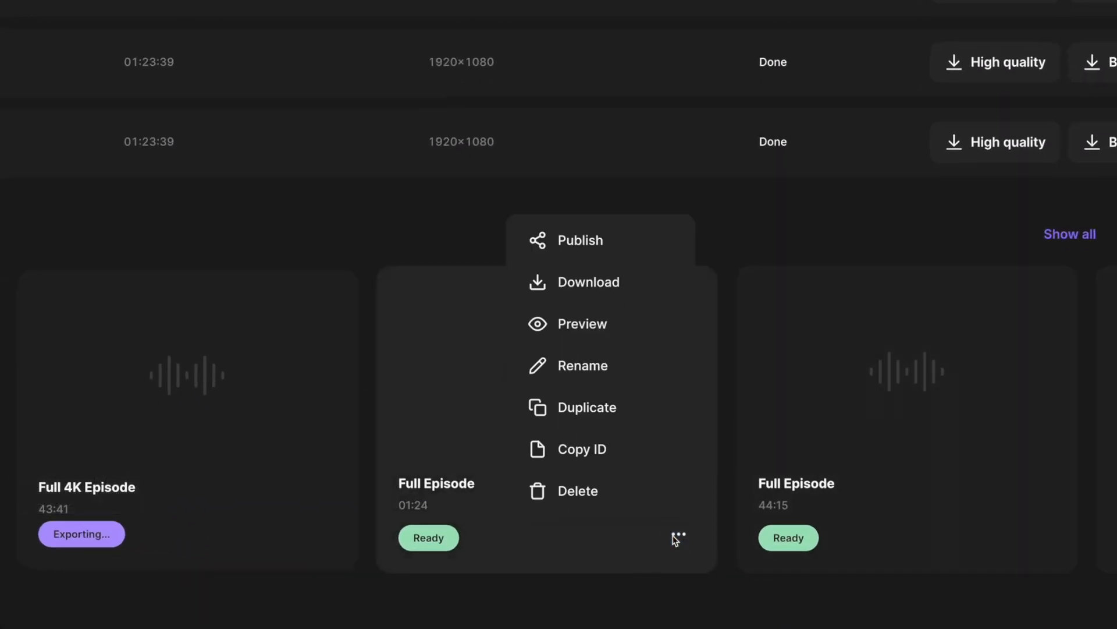
mouse_move(995, 266)
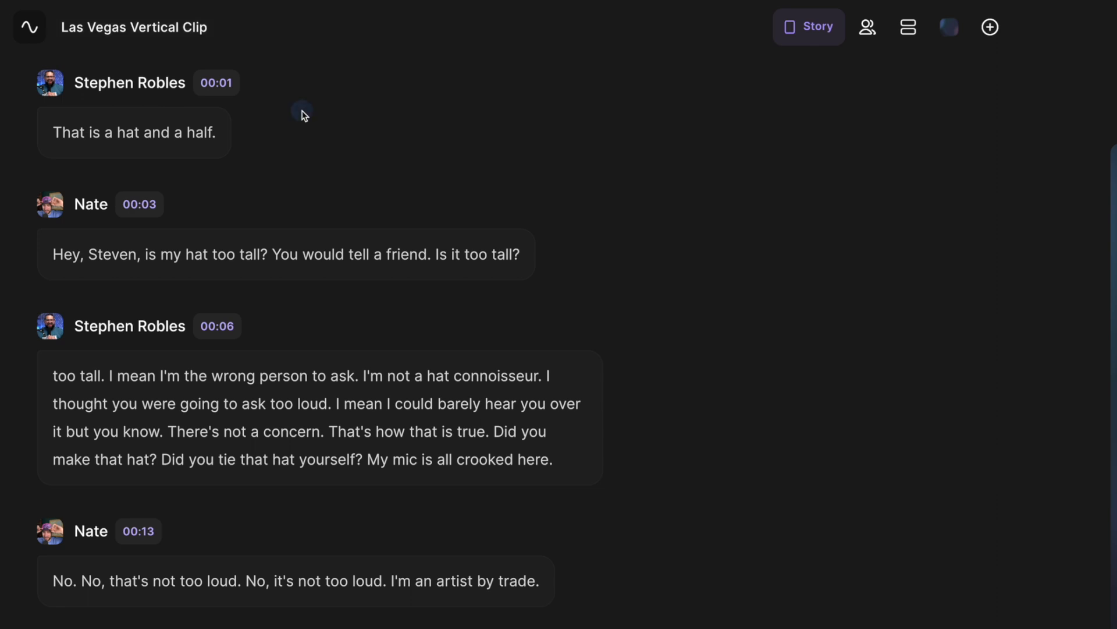
mouse_move(28, 28)
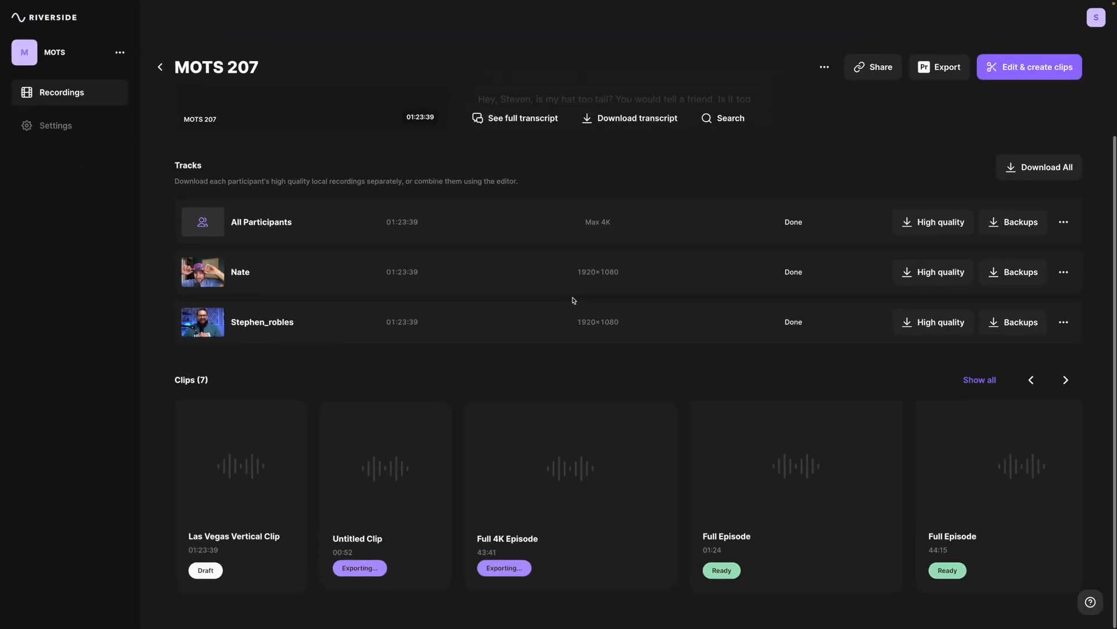
mouse_move(255, 551)
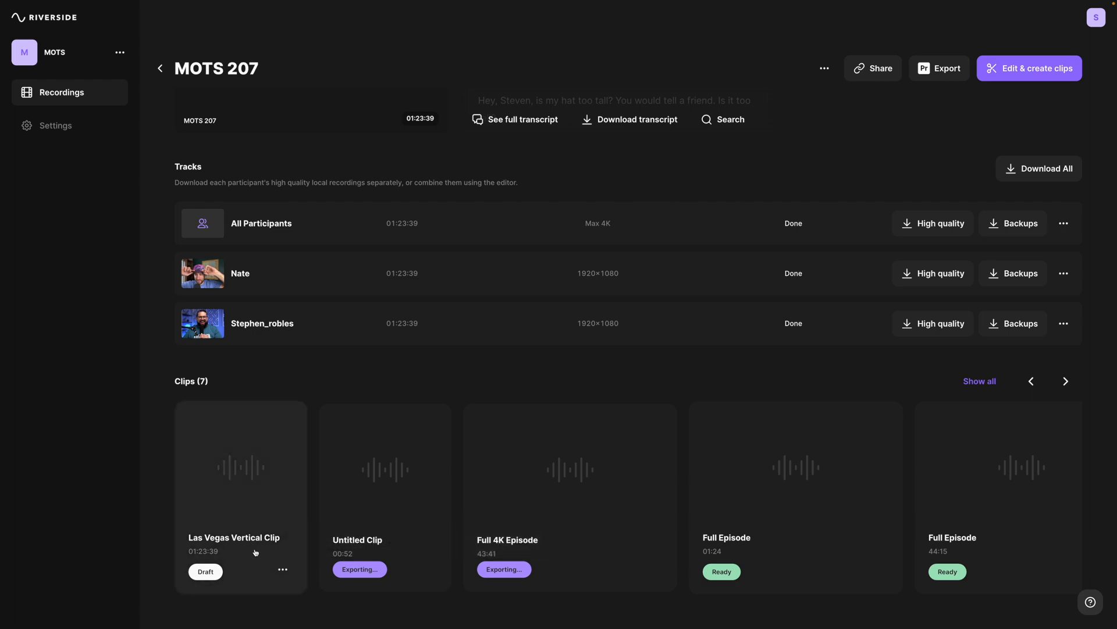
Download the MOTS 207 transcript for pasting into the Notion page
click(630, 291)
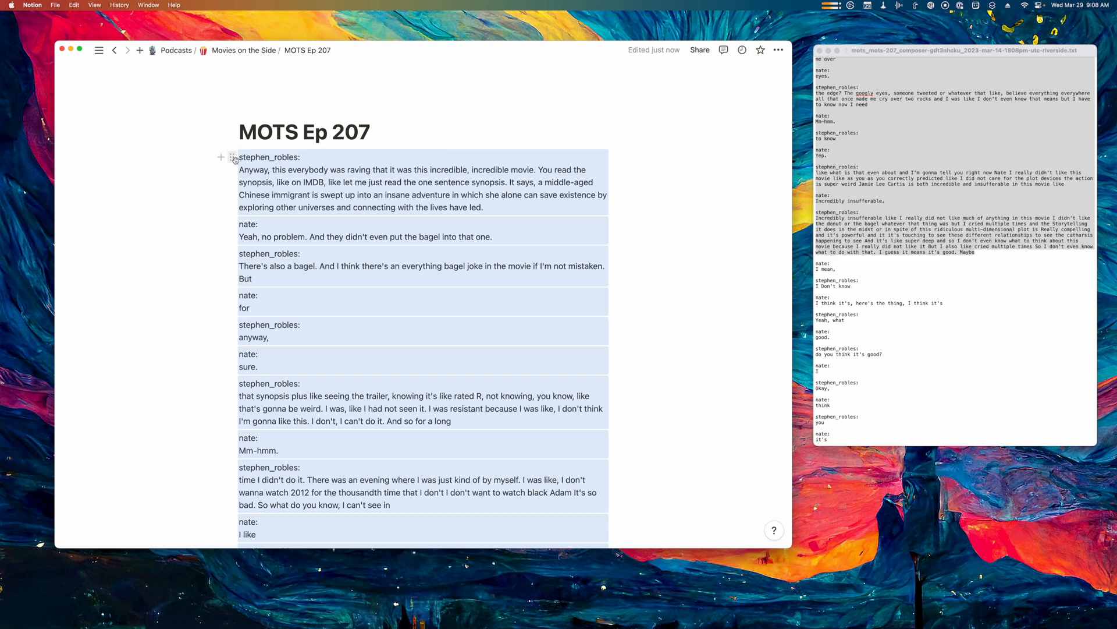
Ask Notion AI for a 500-word blog post from the transcript, then 5 tweets promoting the podcast
click(232, 157)
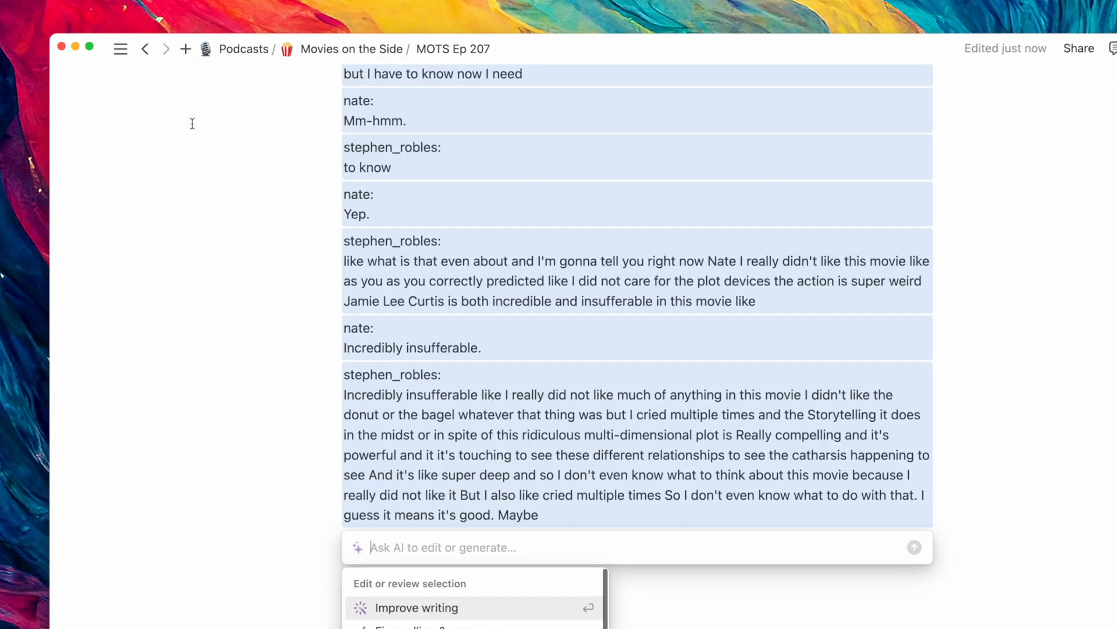
text(write a 500 word blog post based on this transcription)
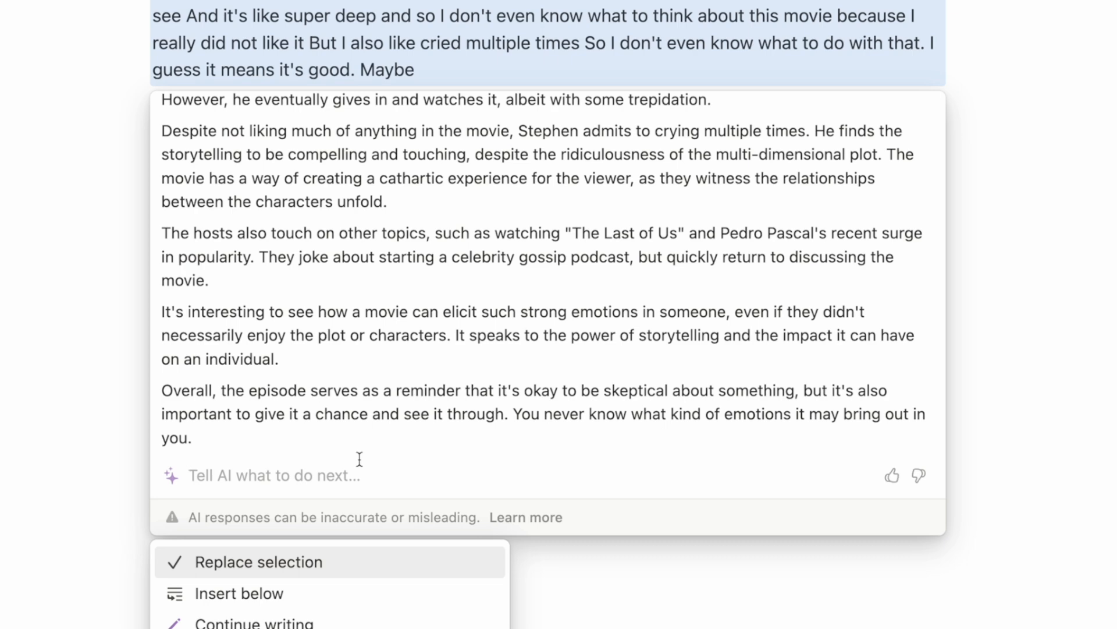
text(Create 5 tweets promoting this podcast e)
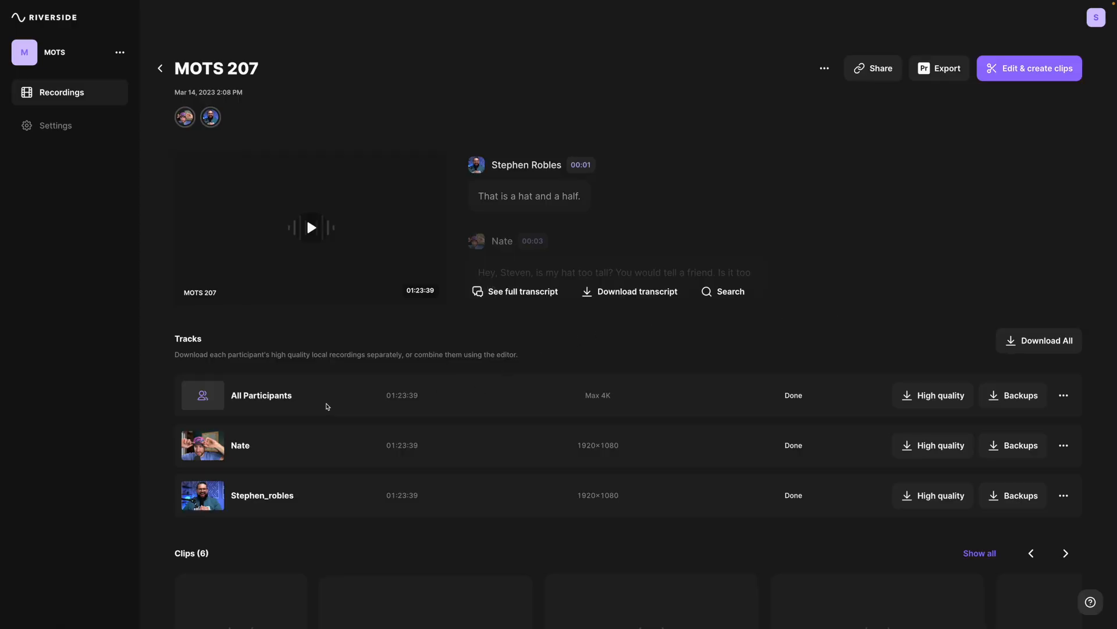
Export the full All Participants recording as audio-only in MP3 format
click(933, 394)
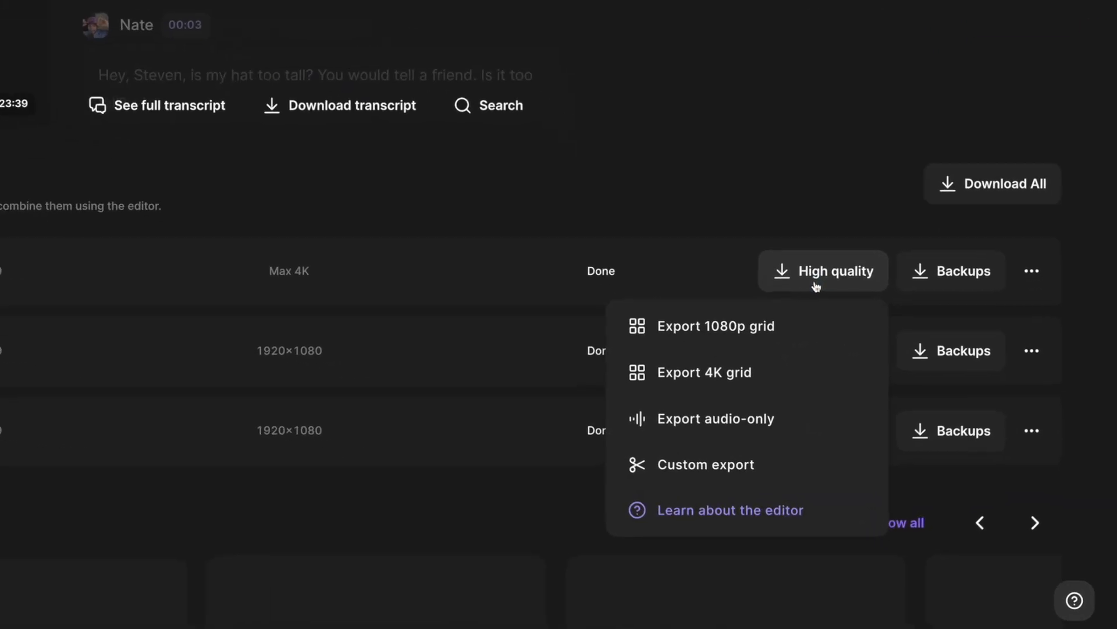
click(716, 418)
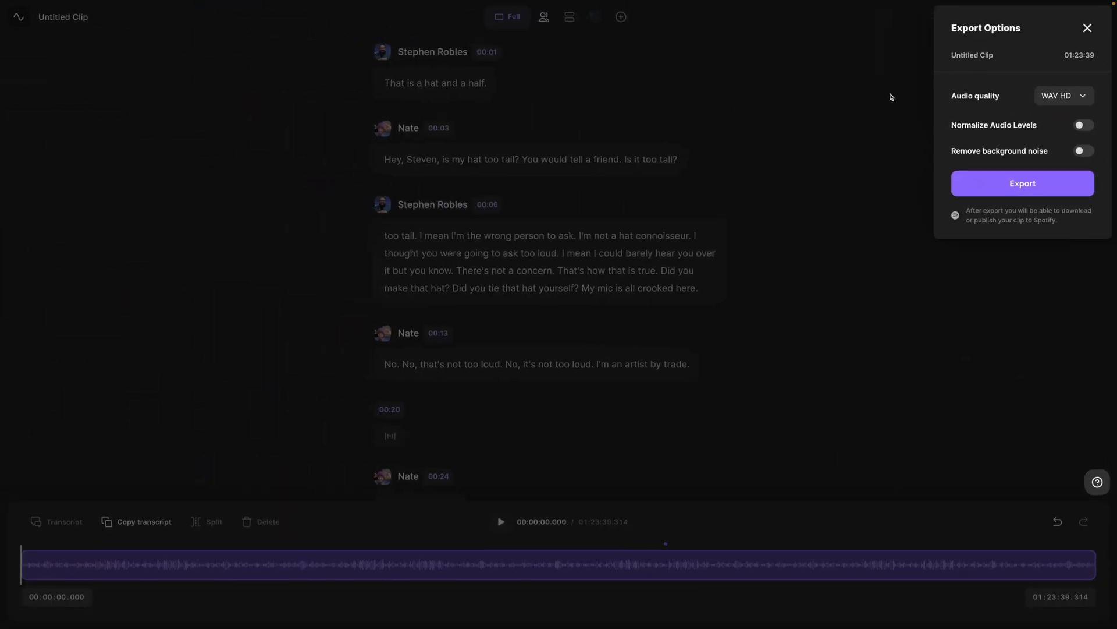
click(1063, 96)
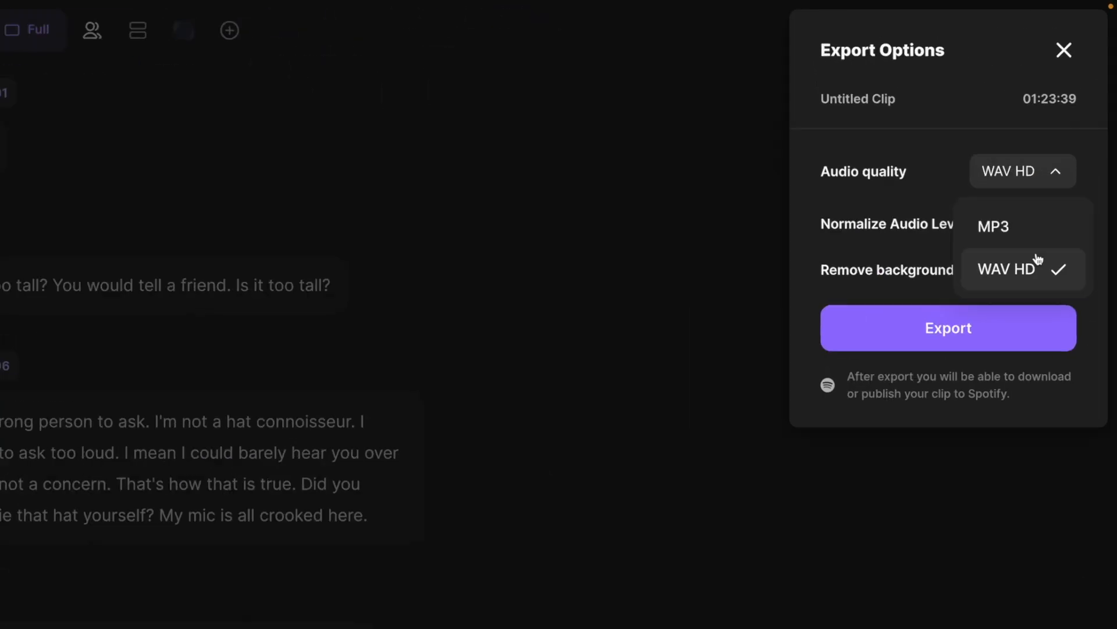
click(994, 226)
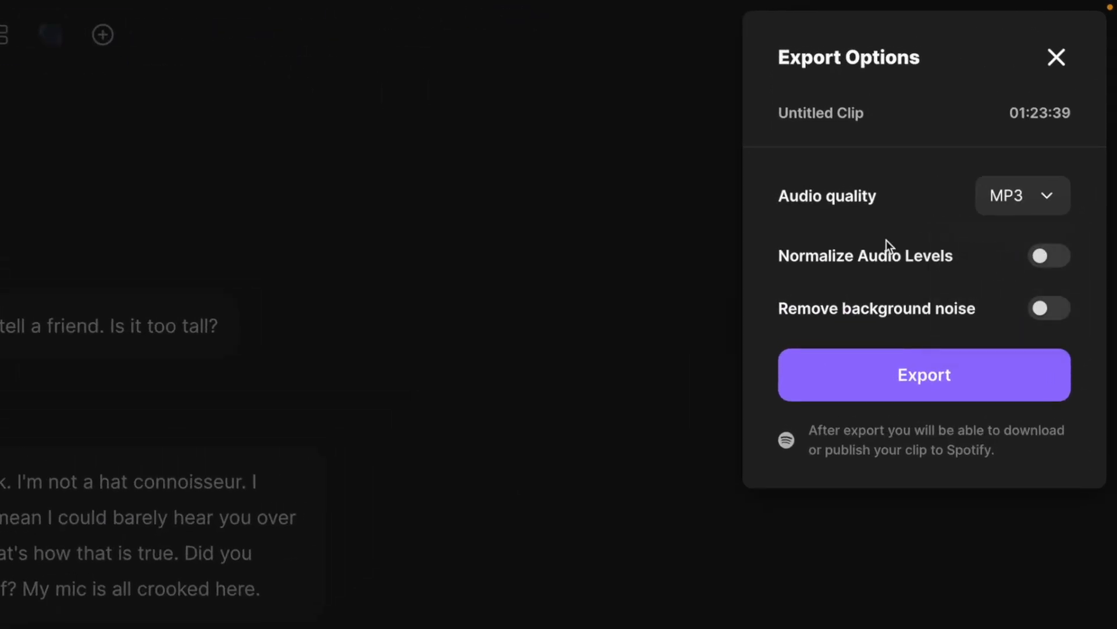
click(923, 375)
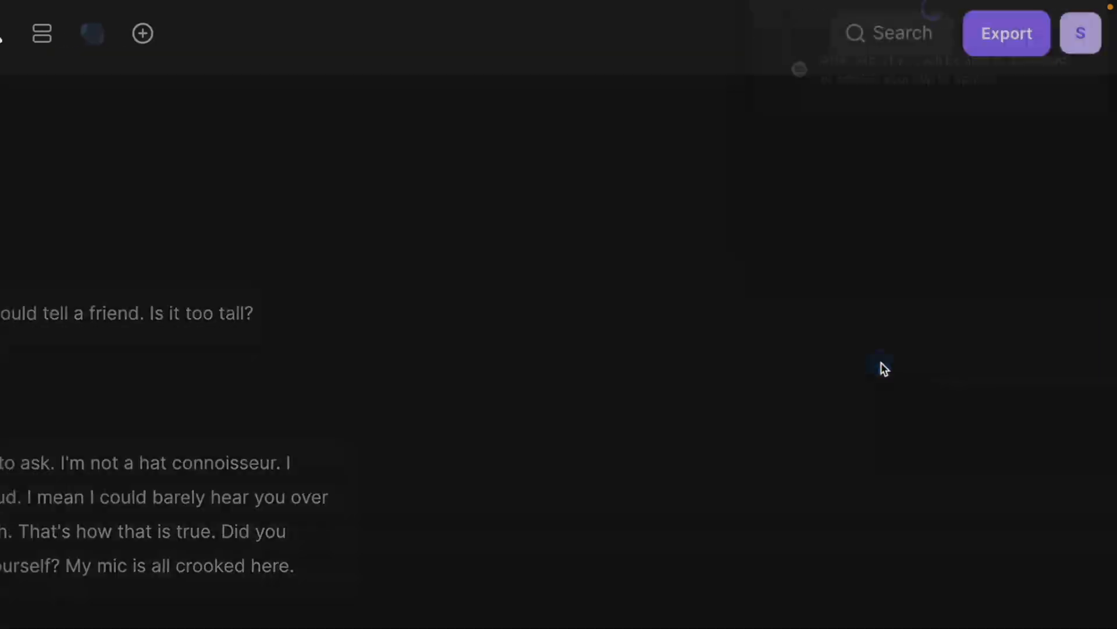
click(1006, 33)
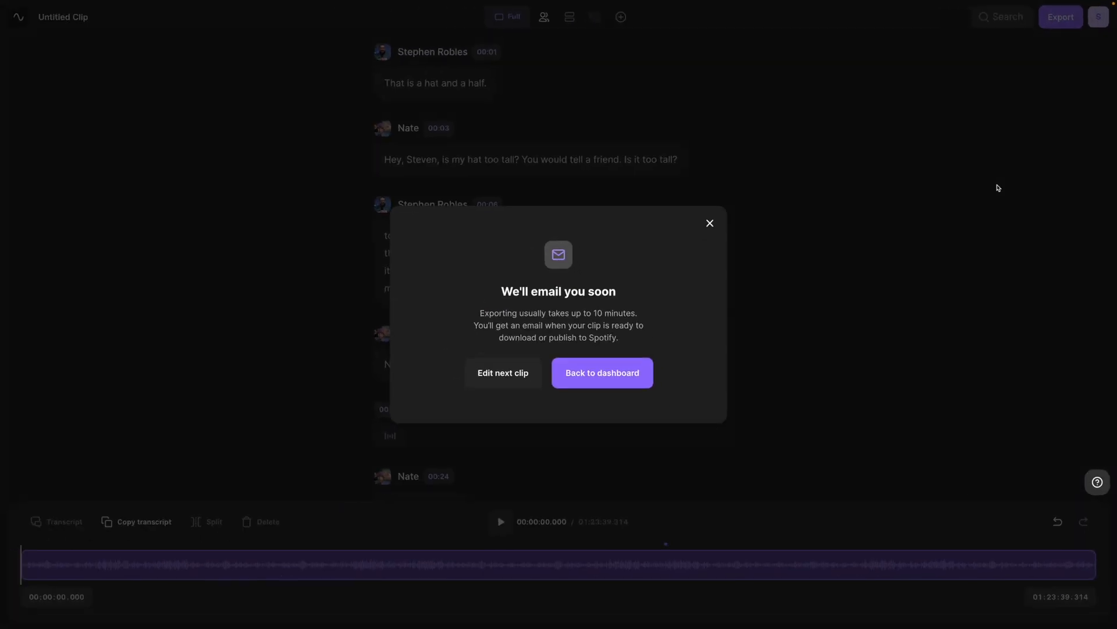